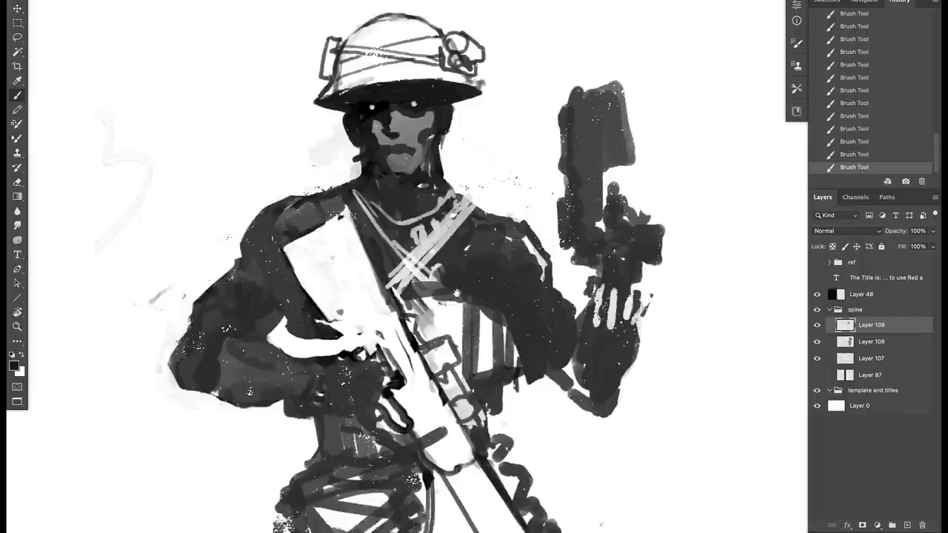
- Sketch the soldier into a full-length figure holding a large rifle, with legs and boots blocked in
scroll(down, 3)
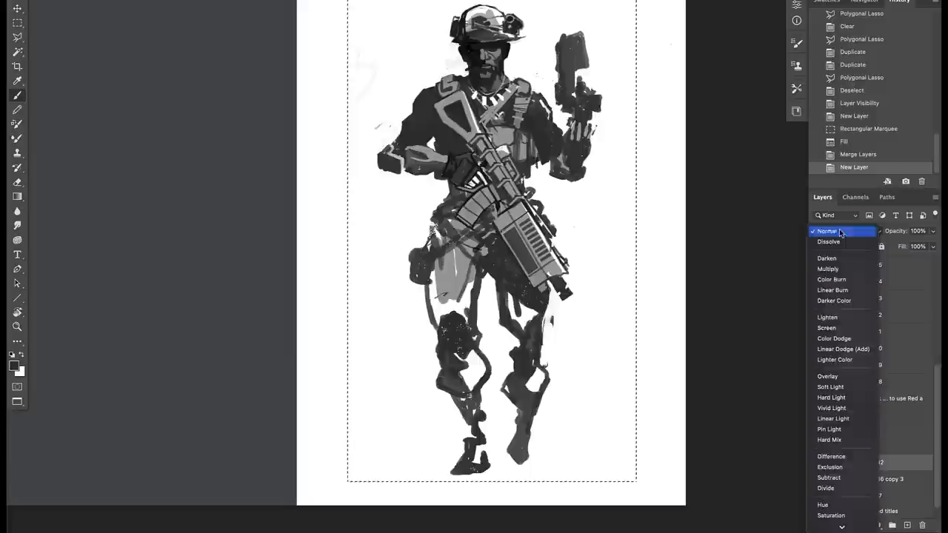
- Paint grey building shapes behind the soldier and sharpen the rifle and chest gear detail
click(837, 231)
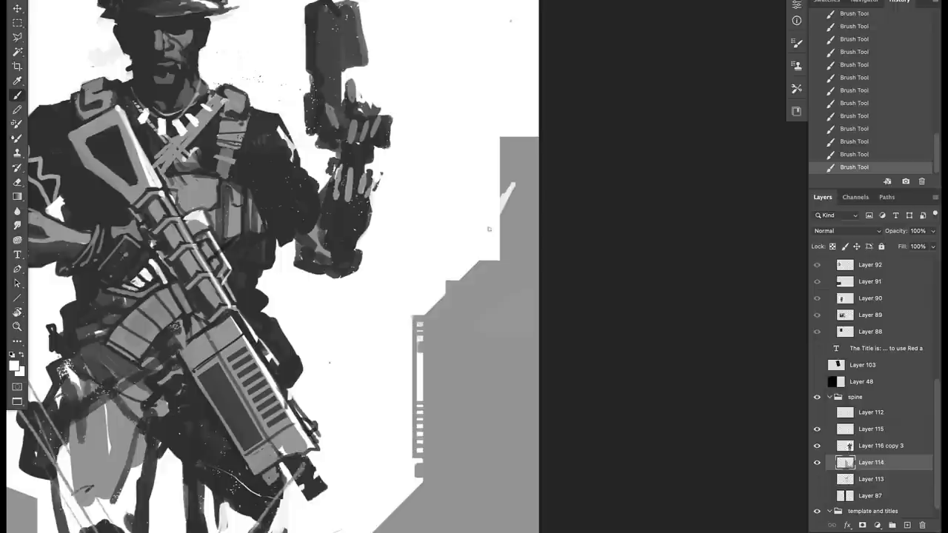
- Outline and fill tall dark grey building silhouettes along the left side of the orange canvas
scroll(down, 3)
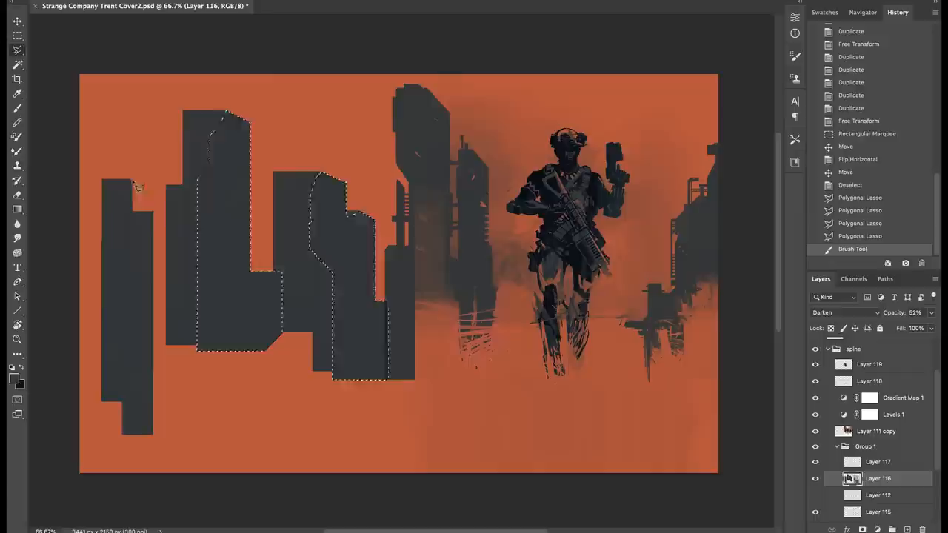
- Paint dark grey helmet, vest and rifle details into the soldier over the orange backdrop
click(814, 478)
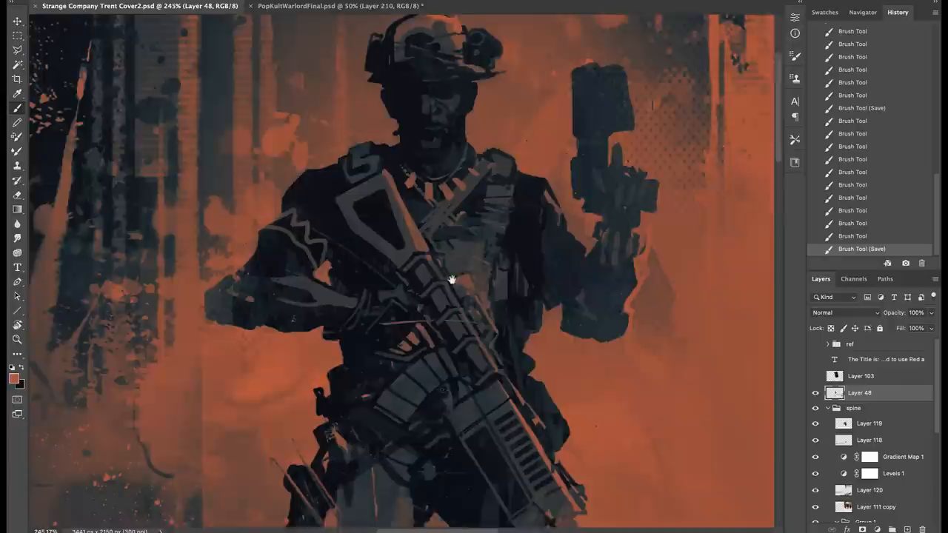
drag(451, 279, 412, 322)
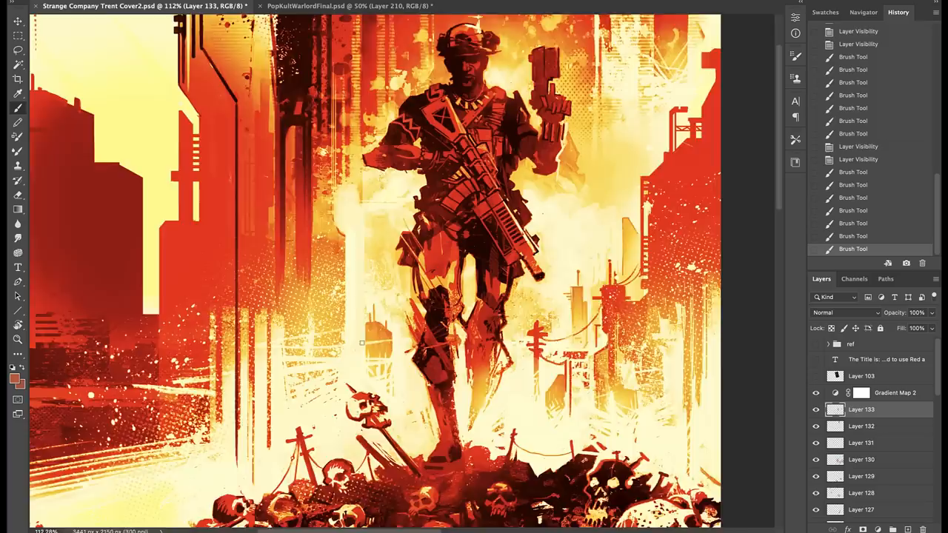
- Brush more detail into the skull pile under the soldier's feet and save the file
scroll(down, 3)
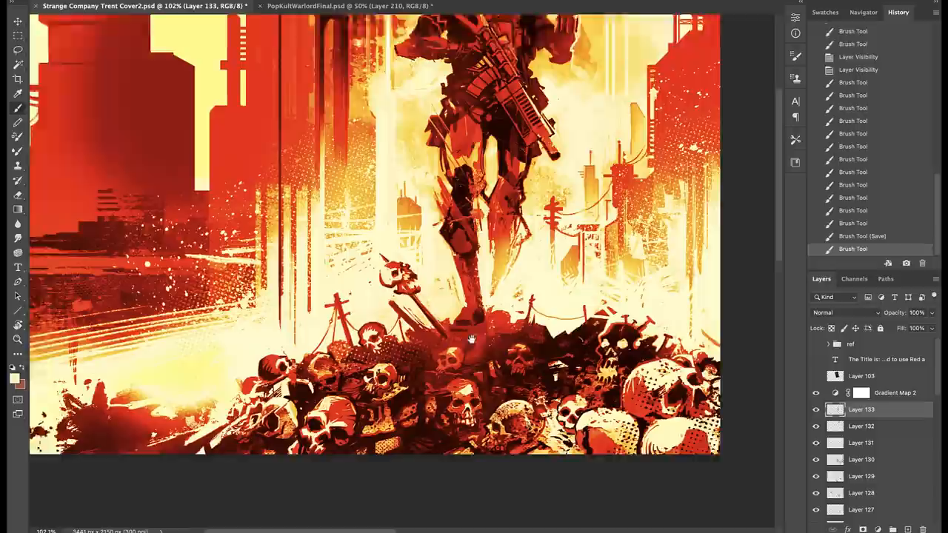